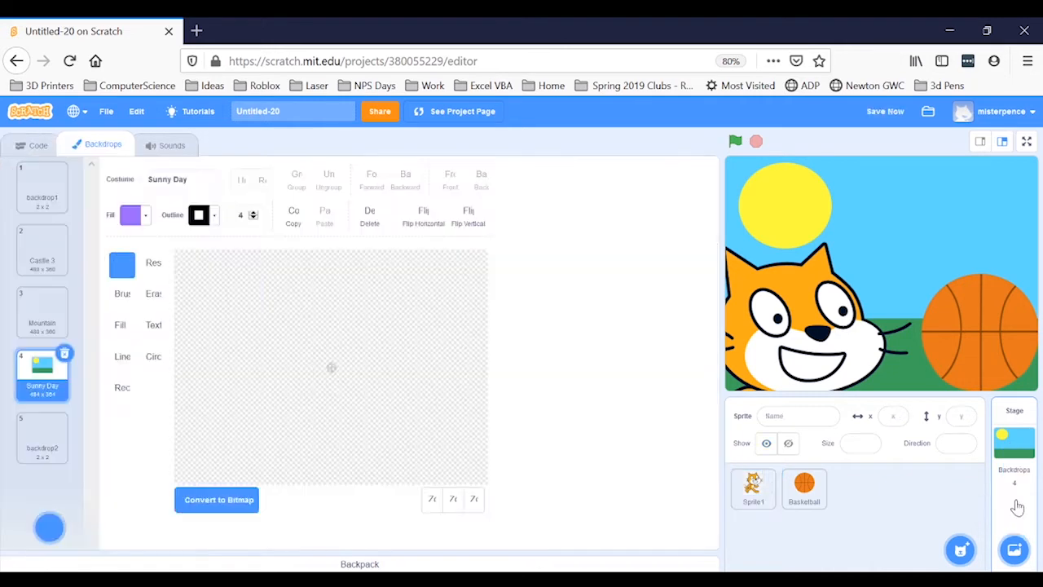
Create a blank painted backdrop2 and switch to freehand drawing
left_click(49, 527)
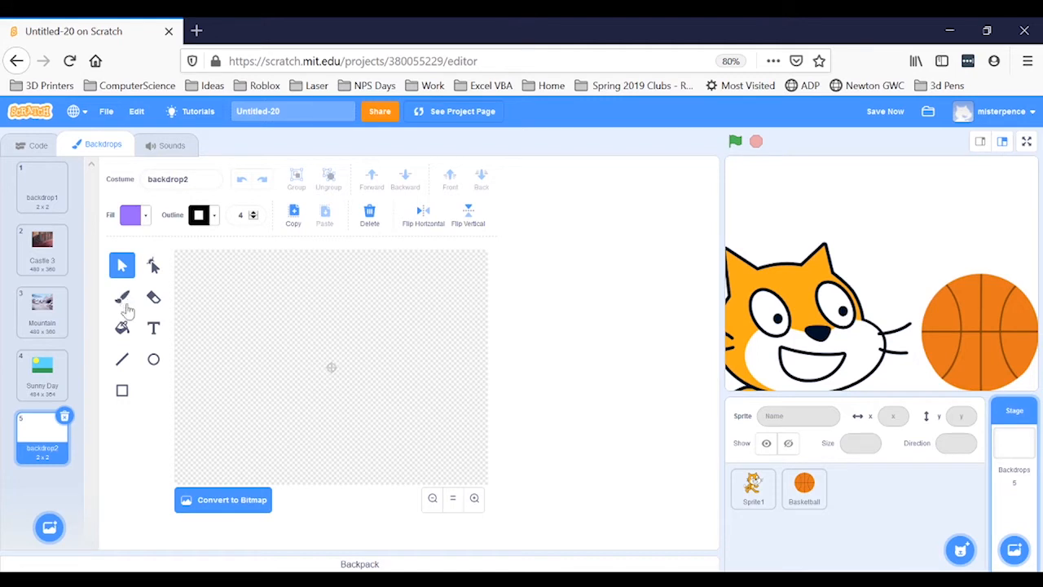
left_click(122, 297)
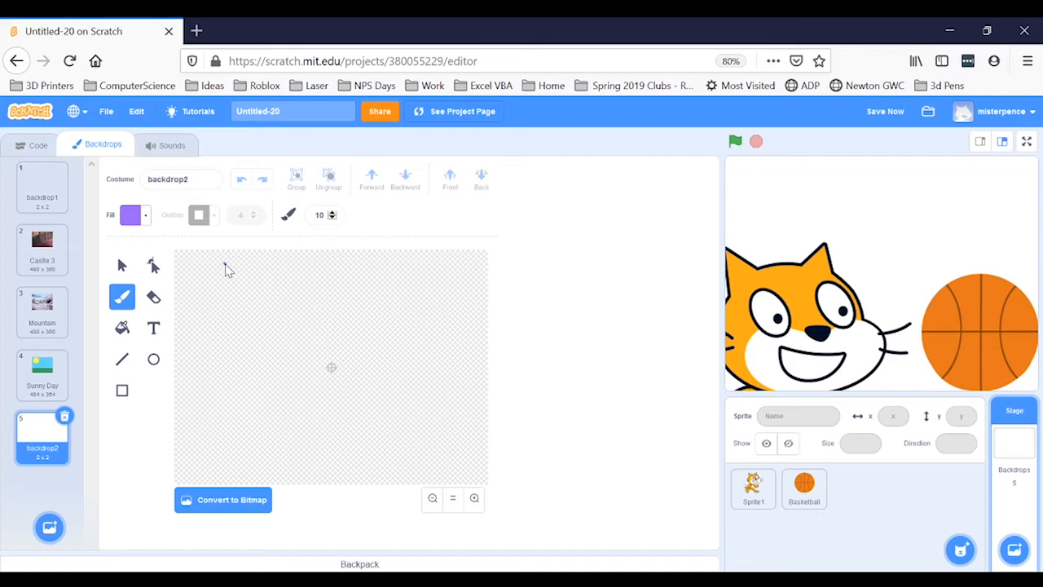
Brush the words 'The', 'Big' and 'Day' by hand in purple on backdrop2
left_click_drag(202, 277, 196, 335)
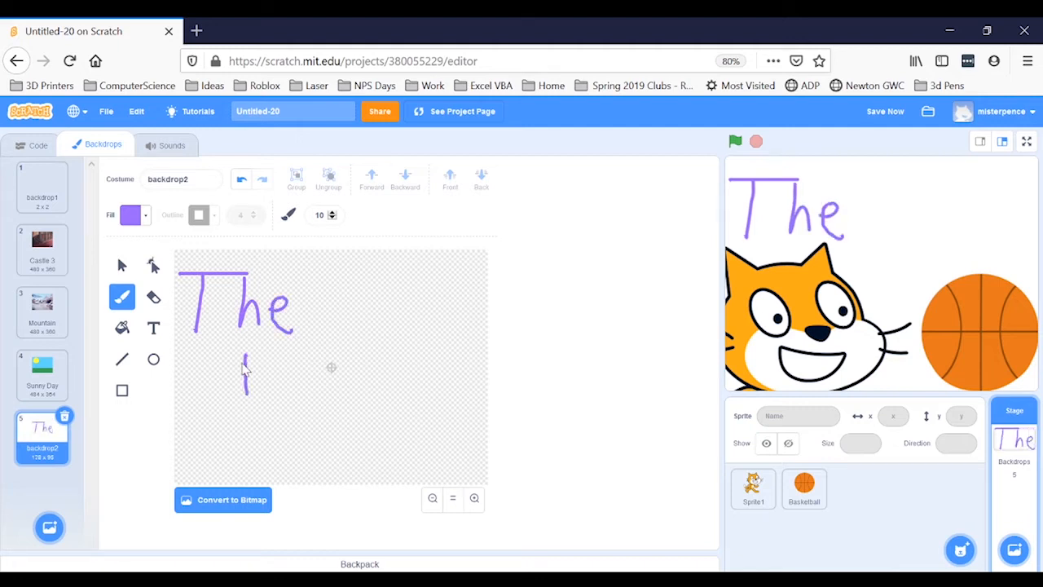
left_click_drag(249, 358, 257, 395)
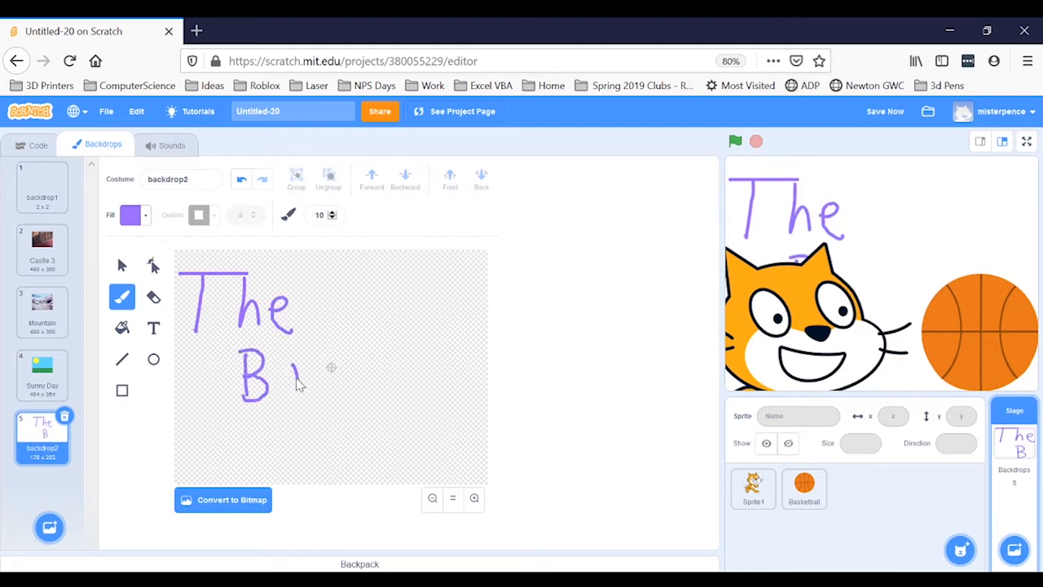
left_click_drag(281, 363, 326, 408)
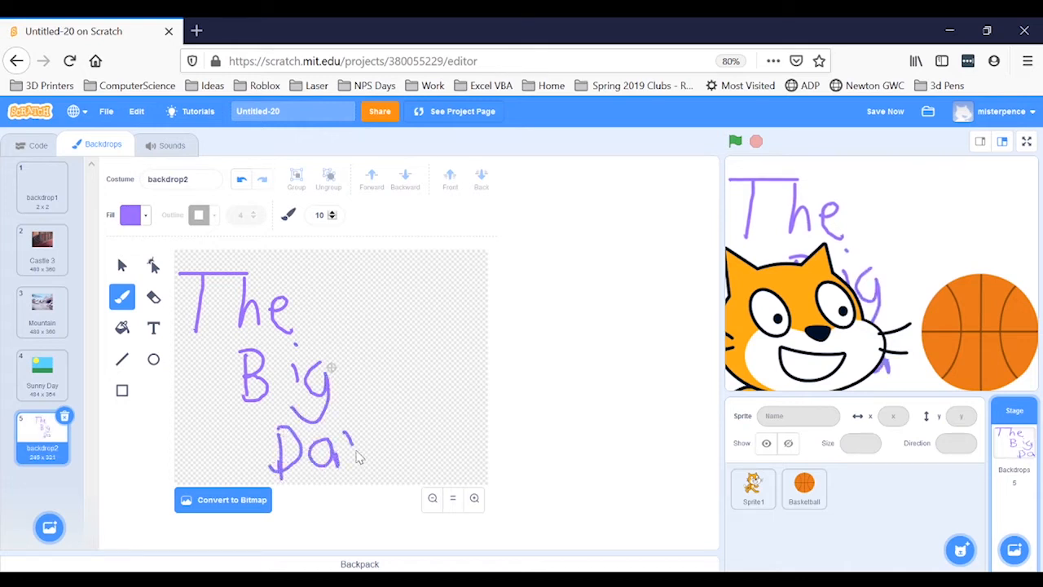
left_click_drag(371, 428, 351, 489)
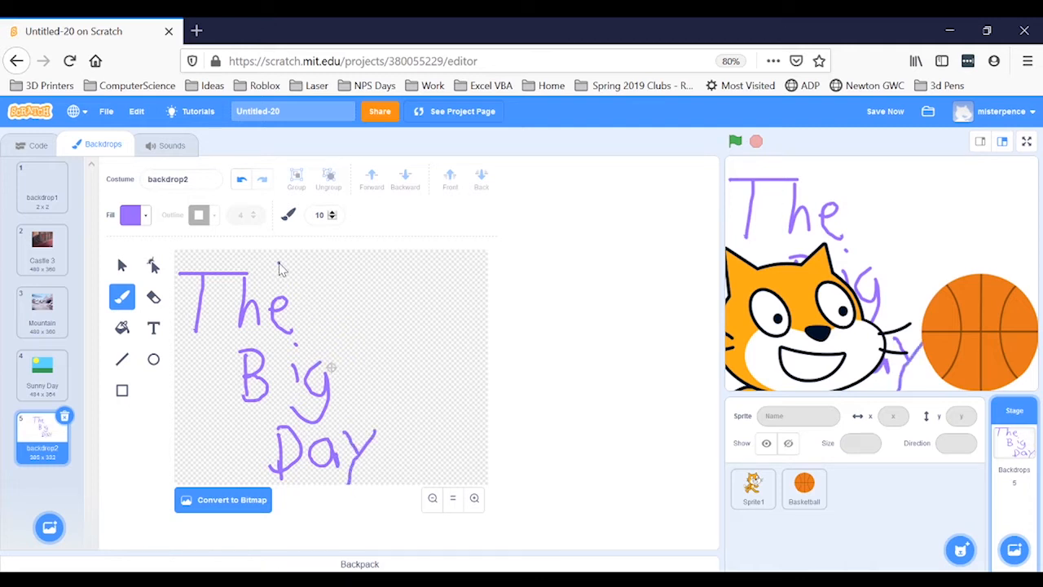
mouse_move(142, 181)
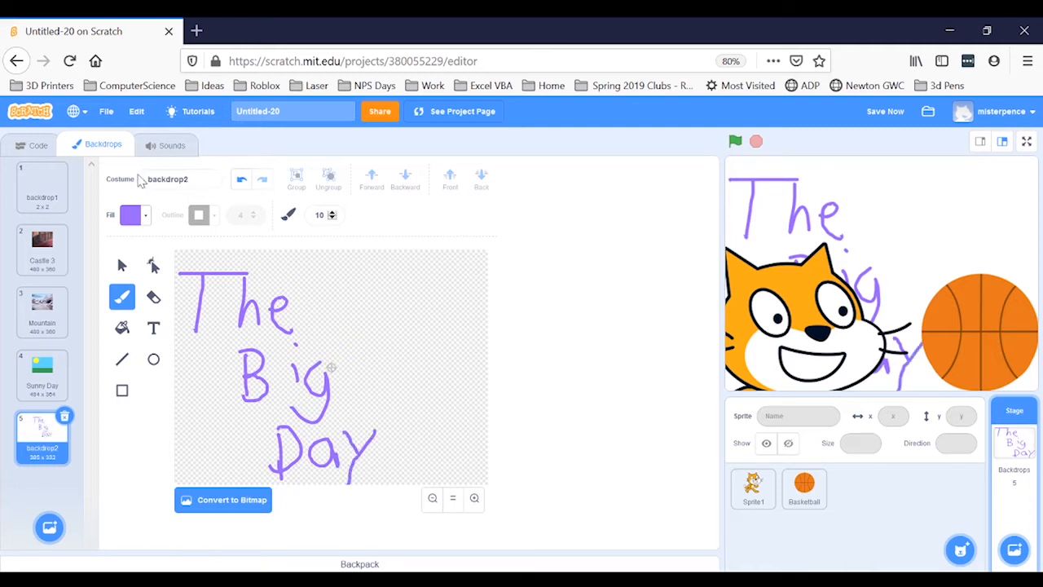
Replace the backdrop name 'backdrop2' with 'Intro'
left_click(179, 179)
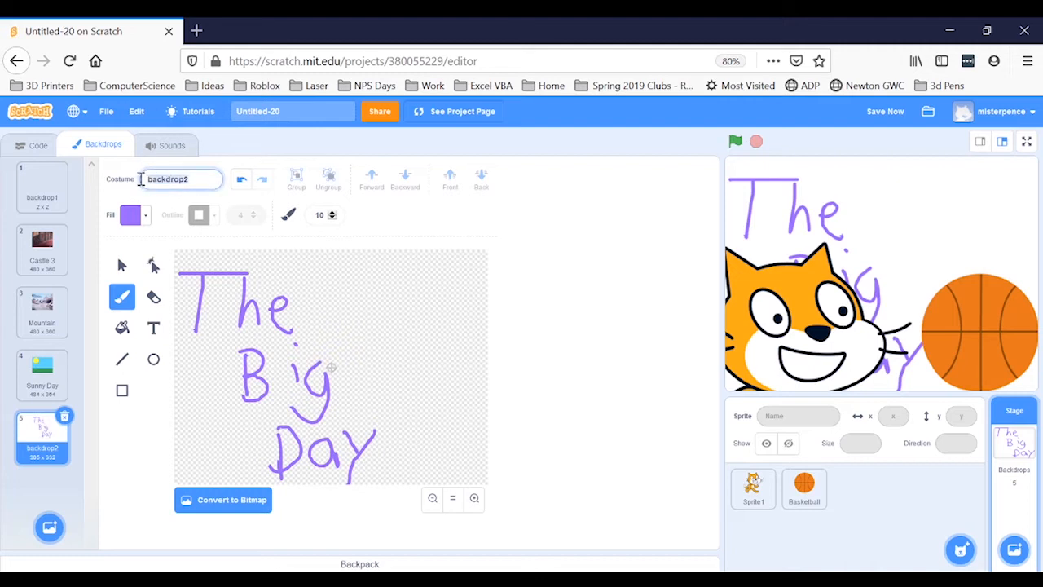
left_click(151, 178)
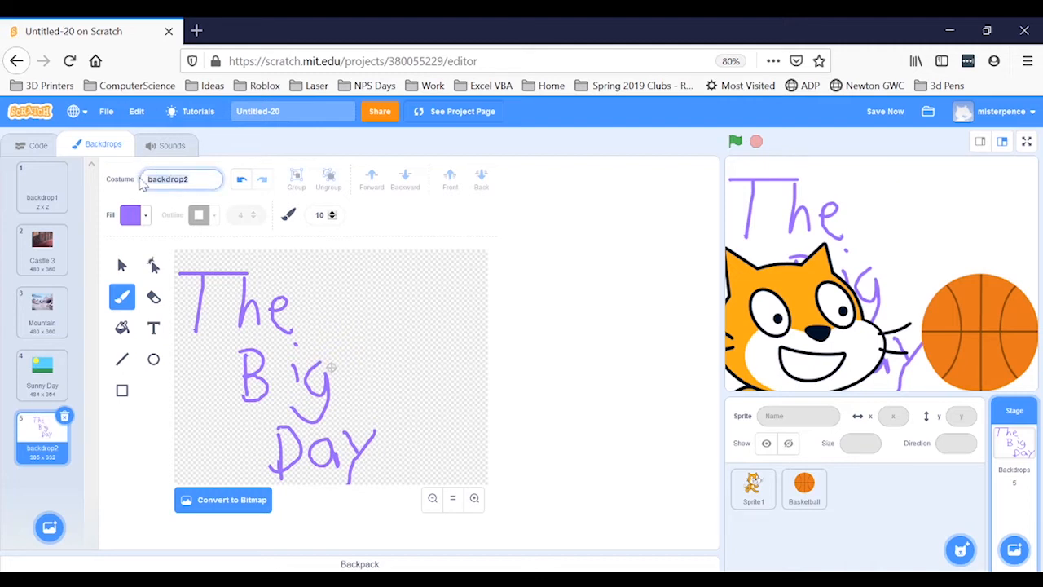
type("Intro")
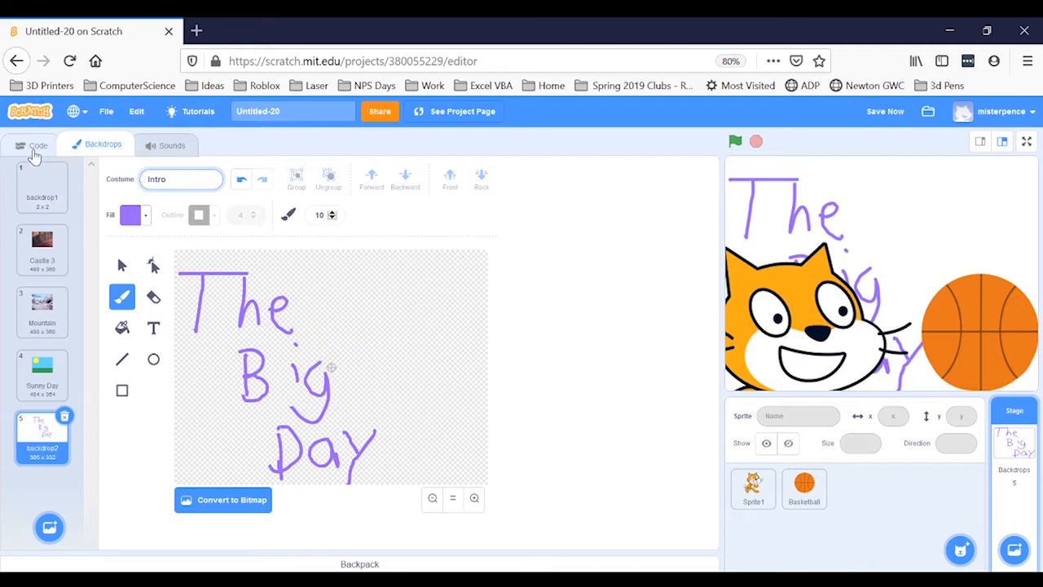
Put a 'switch backdrop to Intro' block right under Sprite1's 'when flag clicked'
left_click(38, 146)
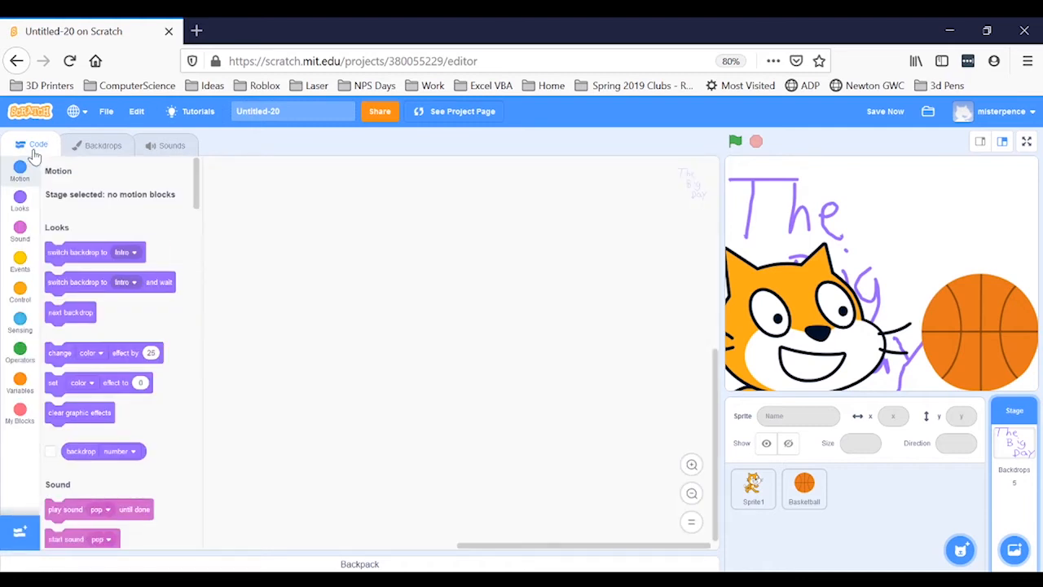
left_click(752, 487)
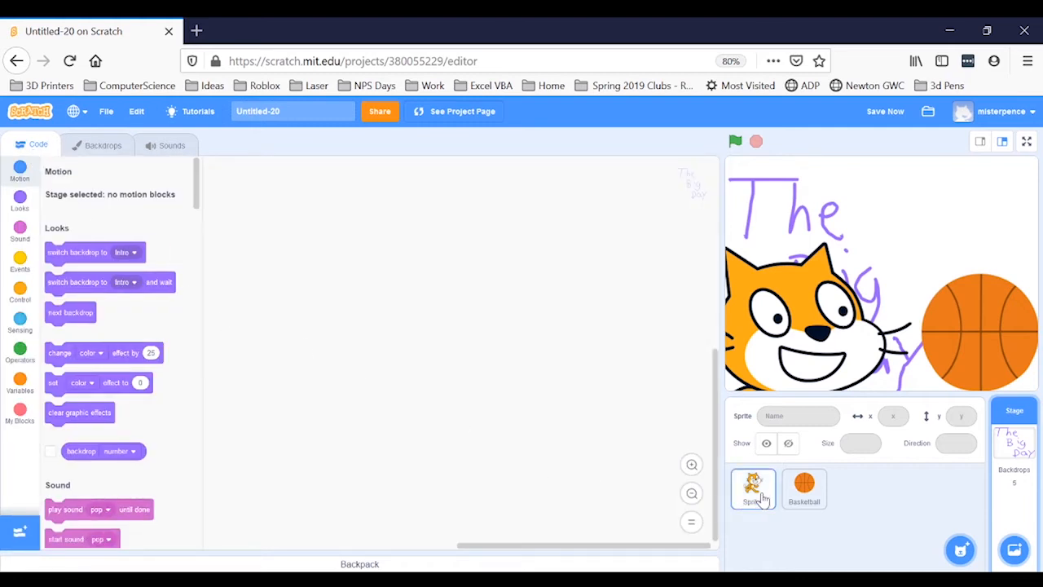
left_click(753, 487)
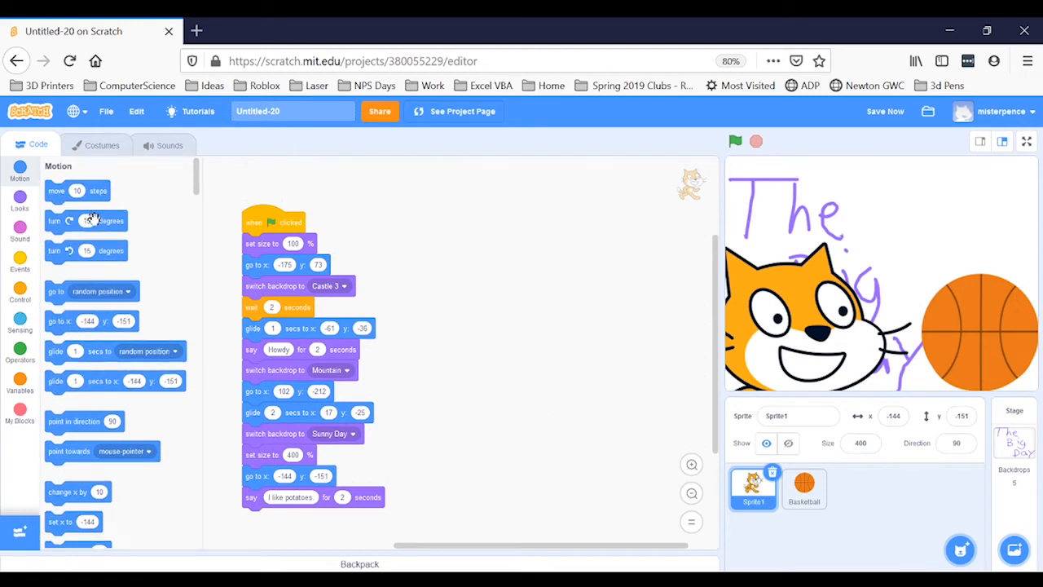
mouse_move(20, 202)
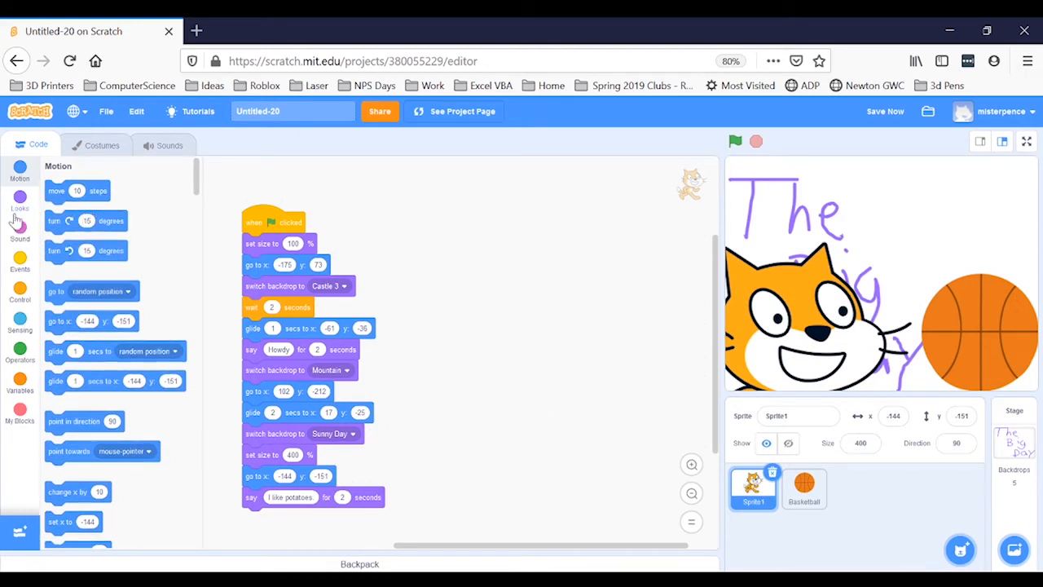
left_click(20, 199)
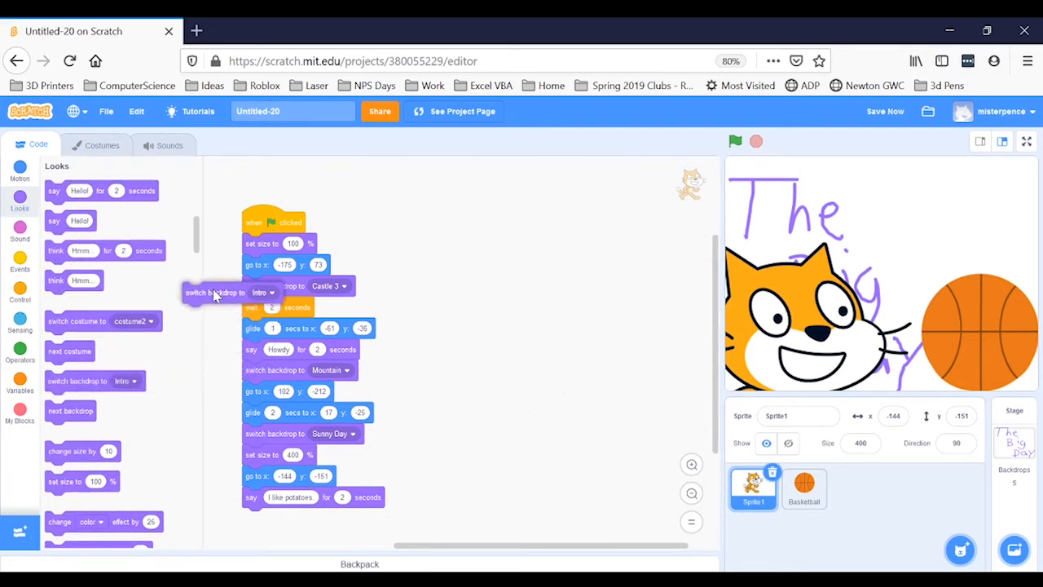
left_click_drag(216, 291, 281, 237)
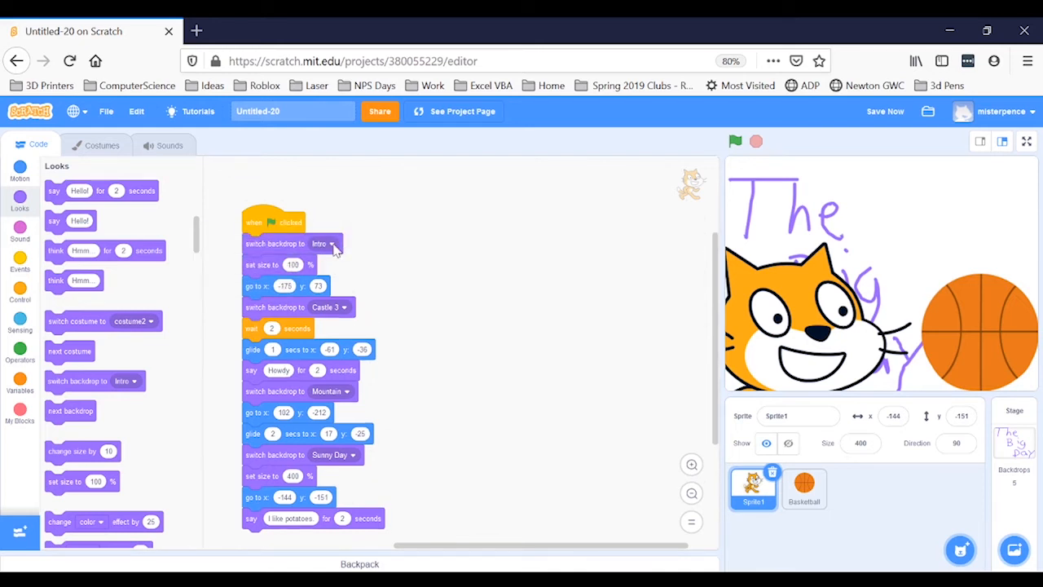
left_click(326, 244)
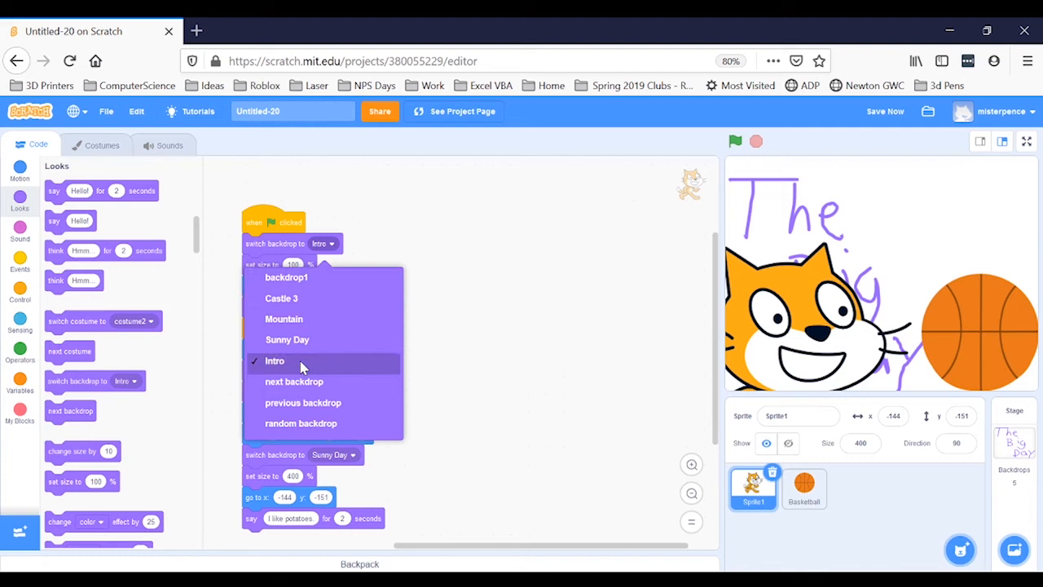
left_click(281, 298)
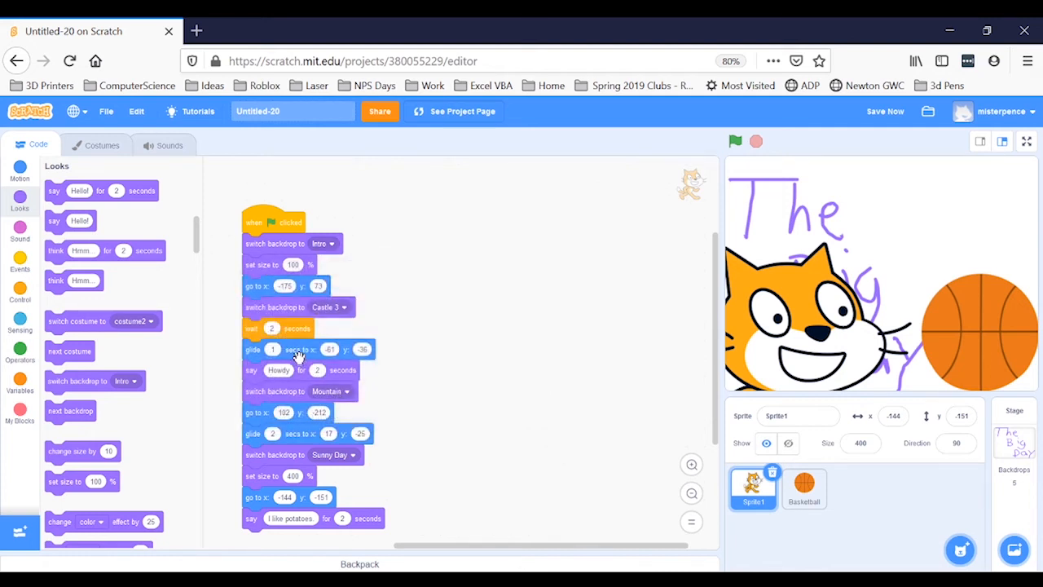
mouse_move(206, 307)
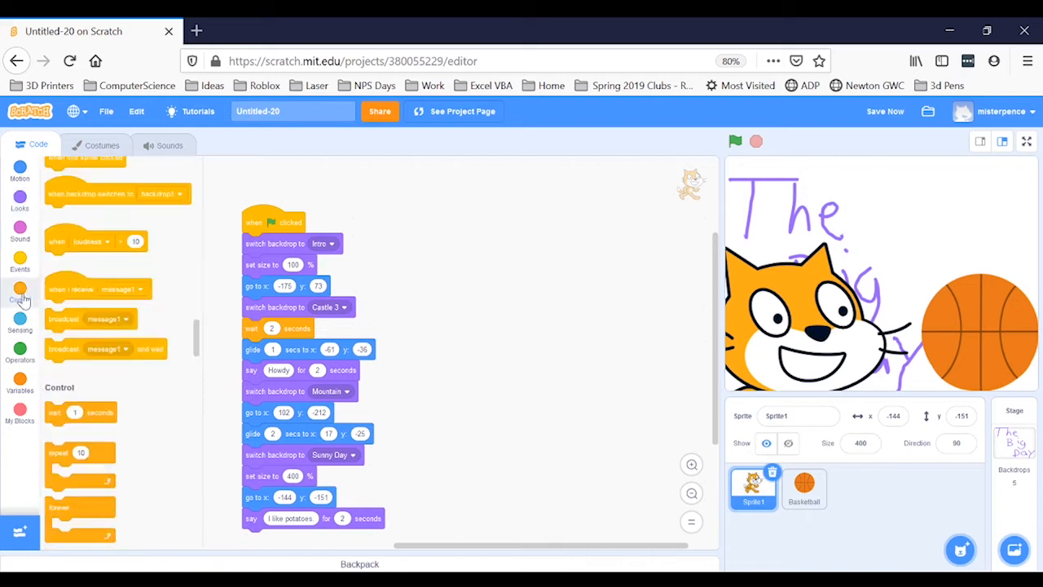
Insert a Control 'wait' block after 'switch backdrop to Intro' in Sprite1's script
left_click(20, 289)
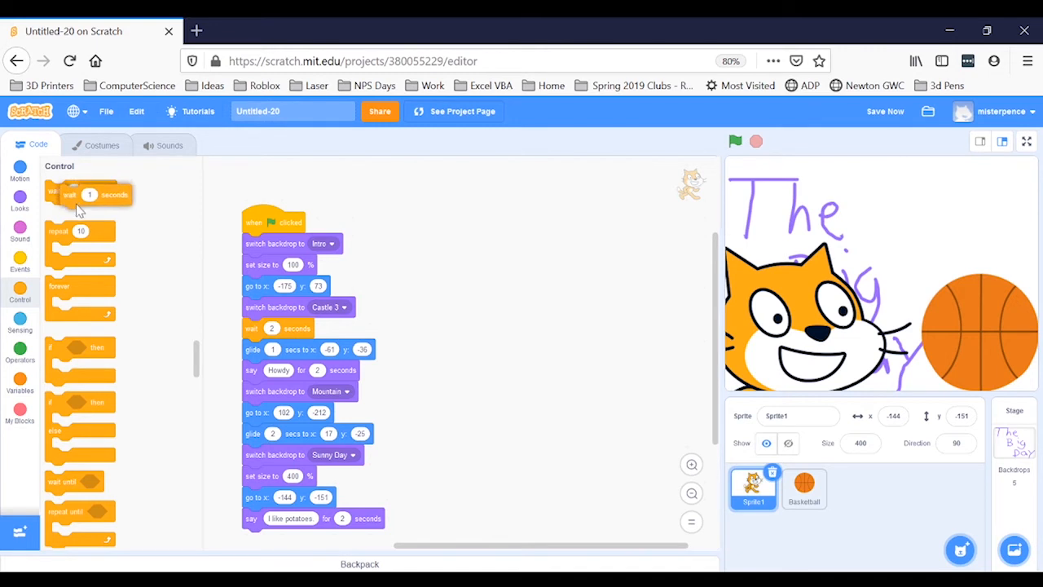
left_click_drag(88, 194, 134, 254)
type("4")
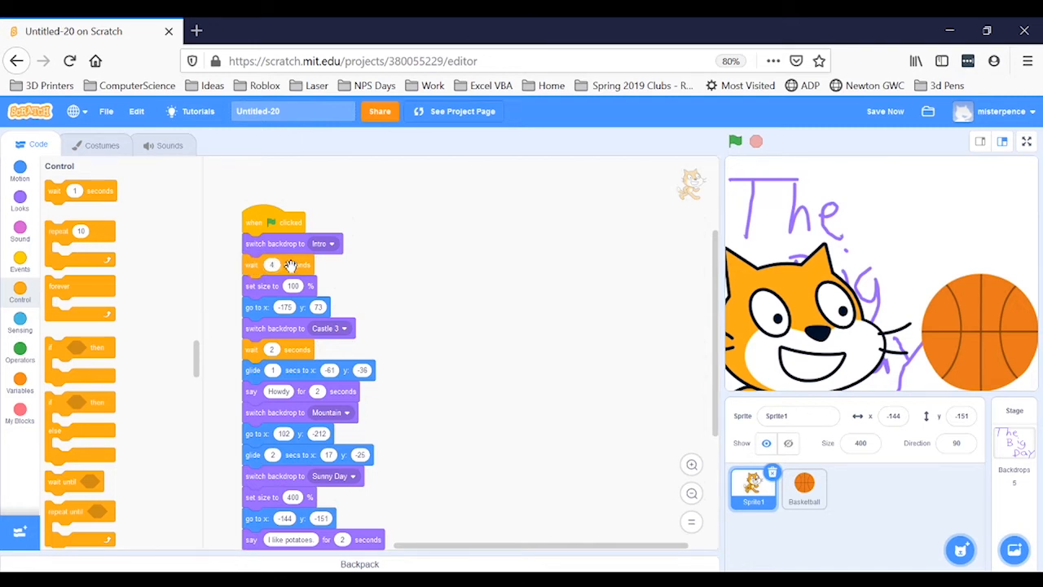
mouse_move(426, 272)
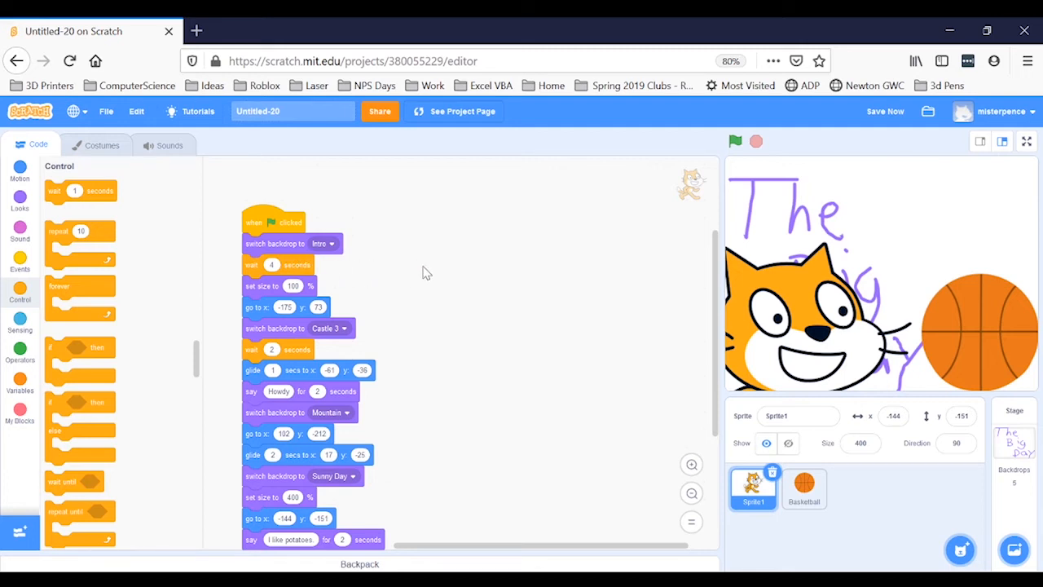
mouse_move(416, 292)
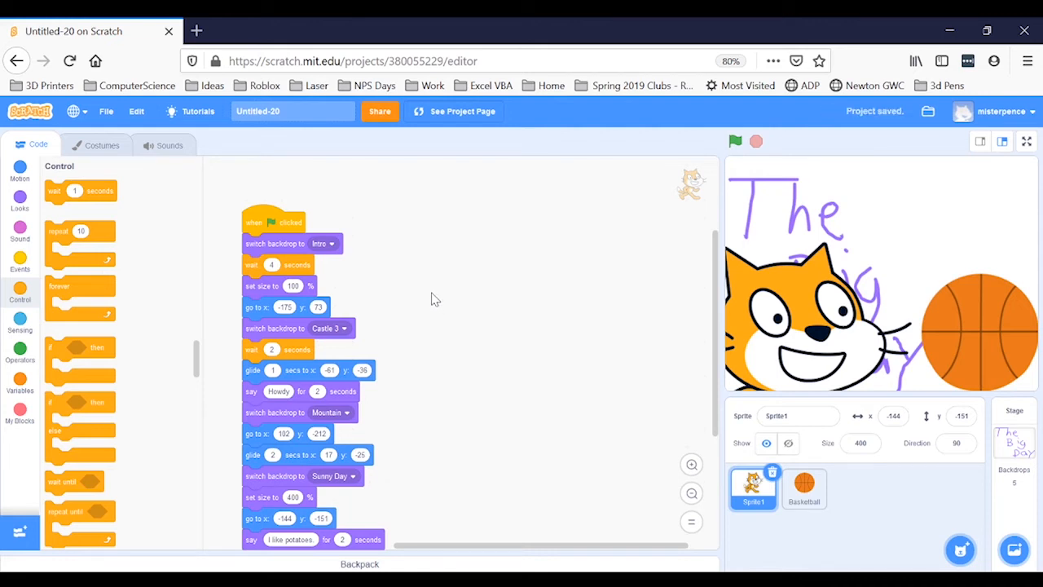
Select the Basketball sprite and set its starting wait to 4 seconds
left_click(804, 488)
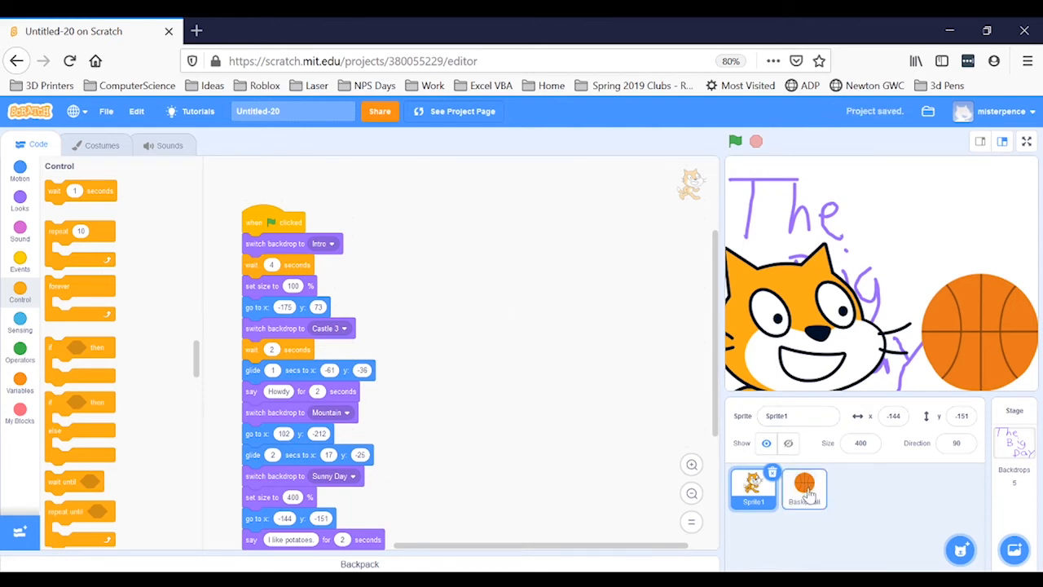
left_click(804, 487)
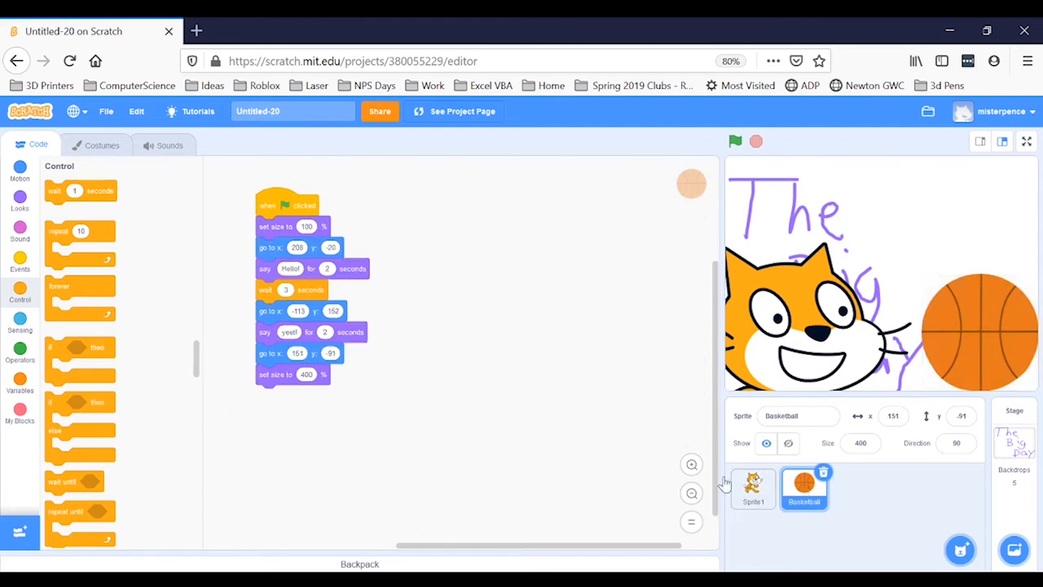
mouse_move(56, 221)
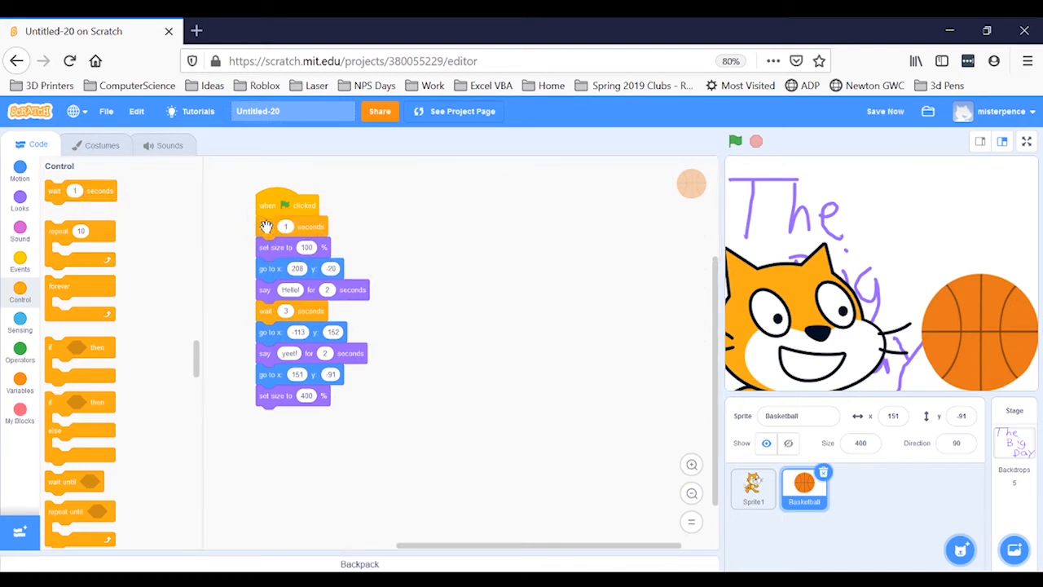
left_click(285, 225)
type("4")
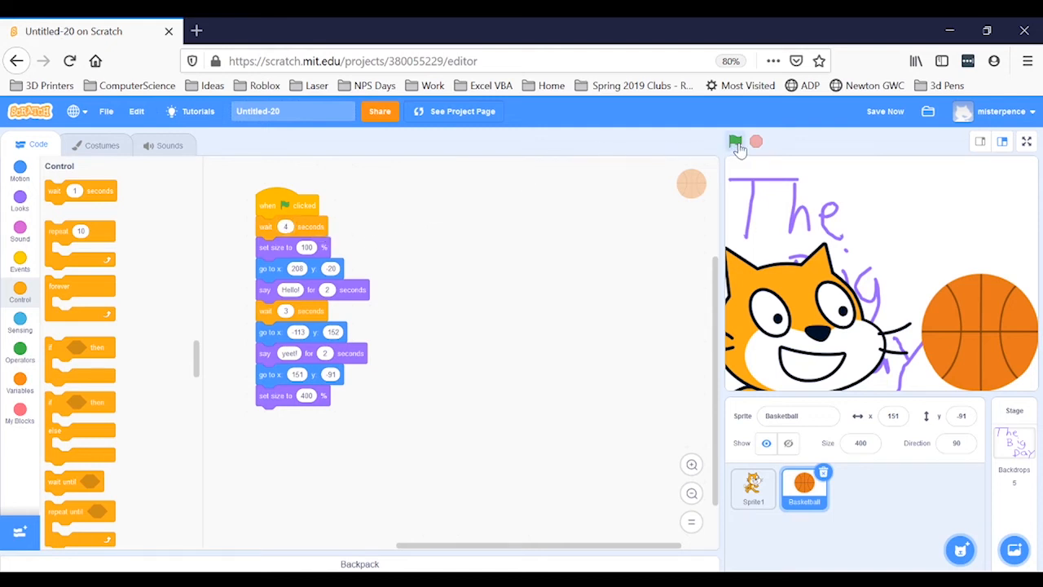
Run the story with the green flag to check timing, then stop it
left_click(736, 142)
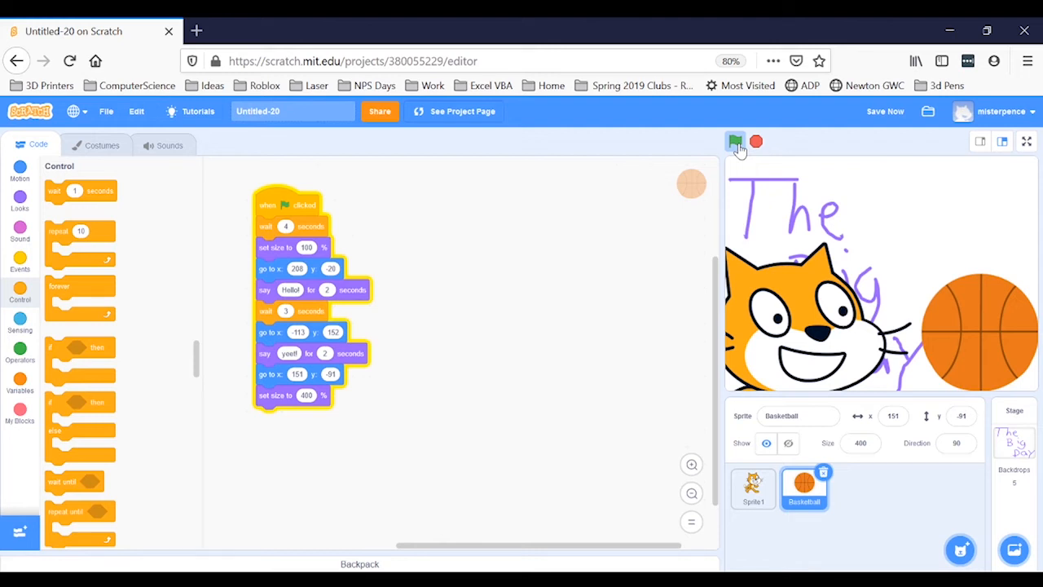
left_click(735, 142)
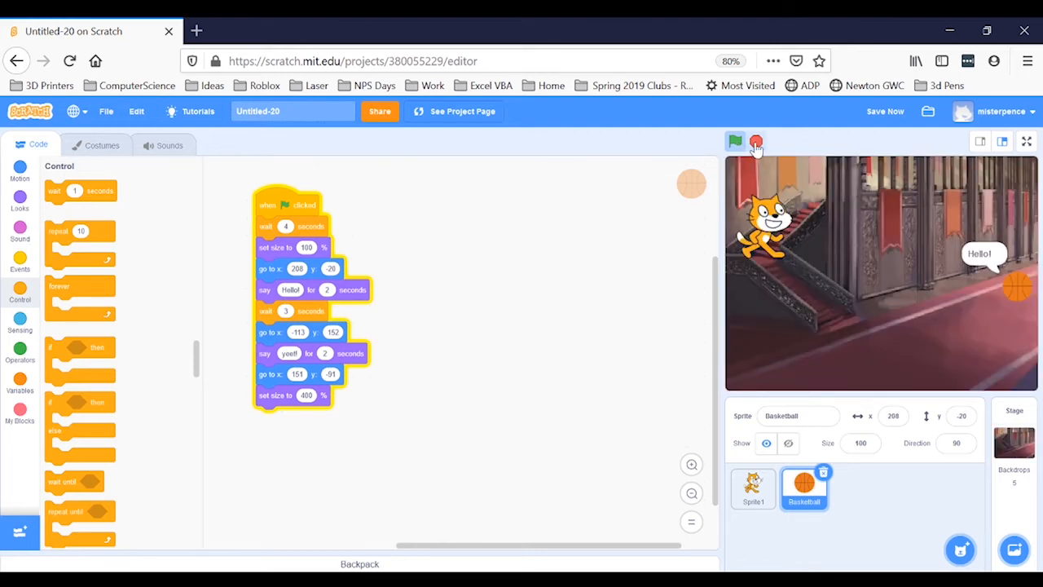
left_click(756, 141)
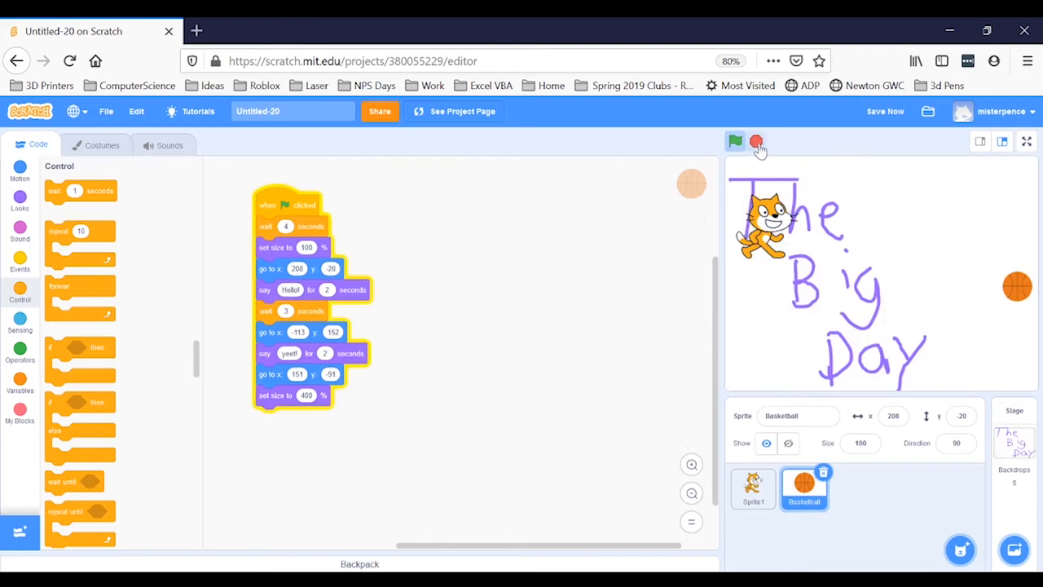
left_click(757, 141)
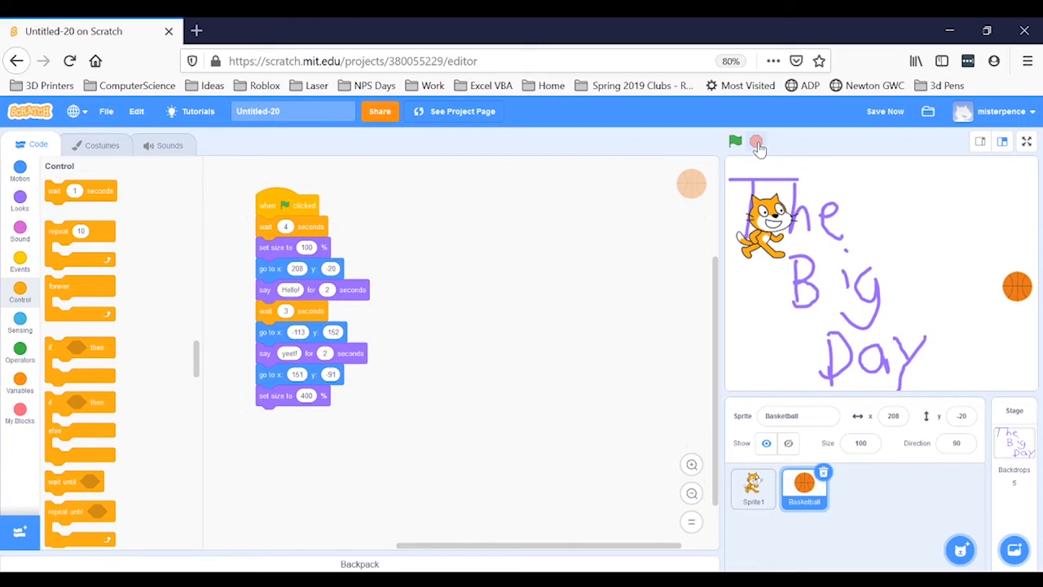
Place a Looks 'hide' block first in the Basketball's green-flag script
left_click(20, 196)
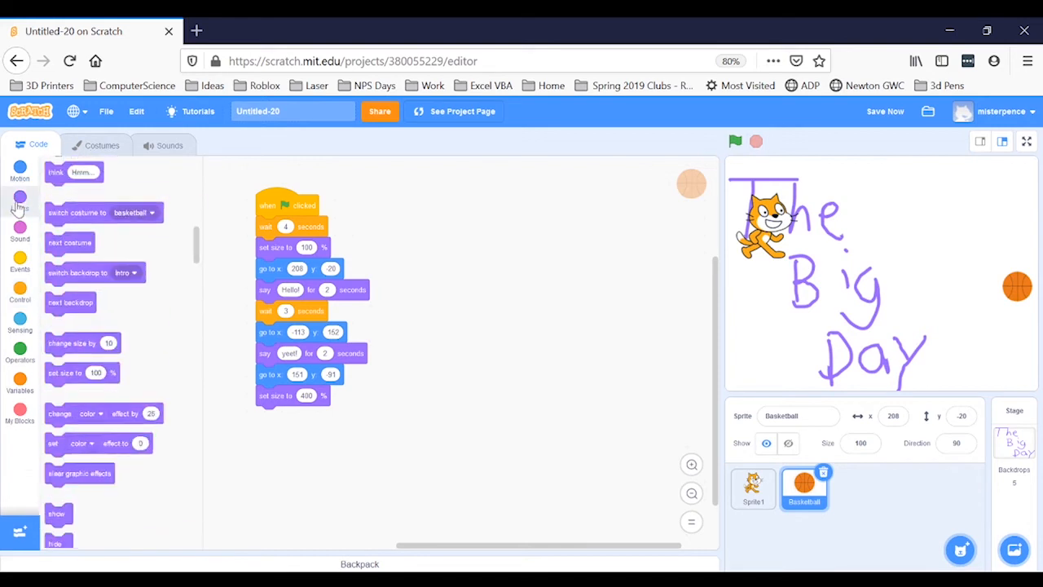
left_click(20, 200)
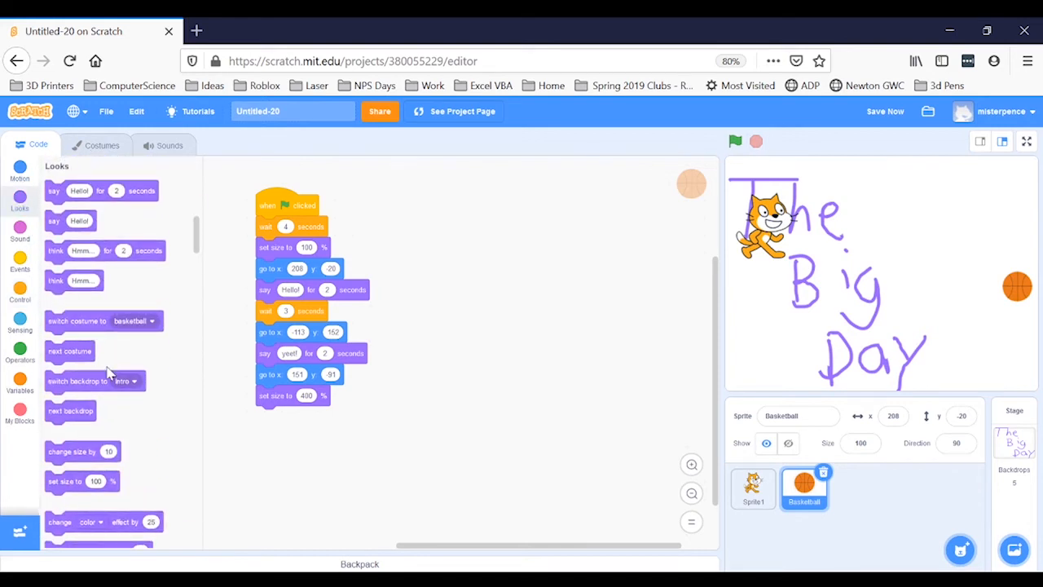
scroll("down", 3)
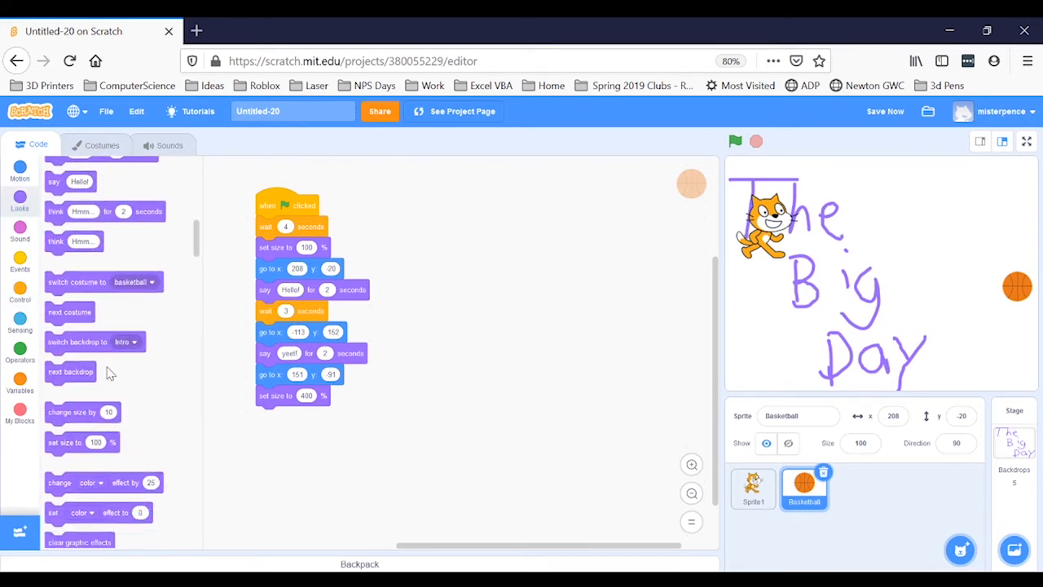
scroll("down", 3)
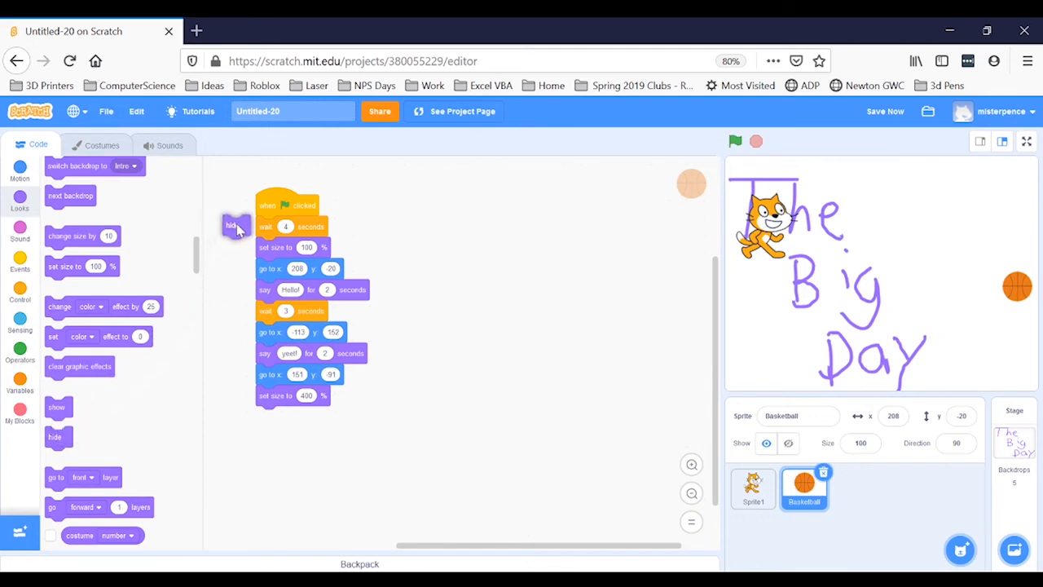
left_click_drag(233, 225, 269, 227)
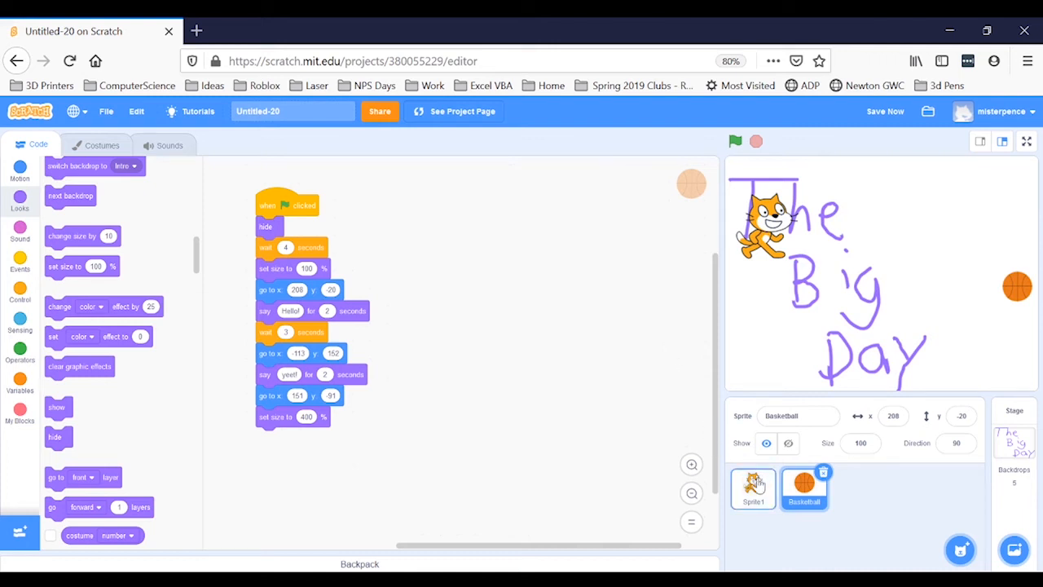
Select Sprite1 and add a 'hide' block under its 'when flag clicked'
left_click(753, 487)
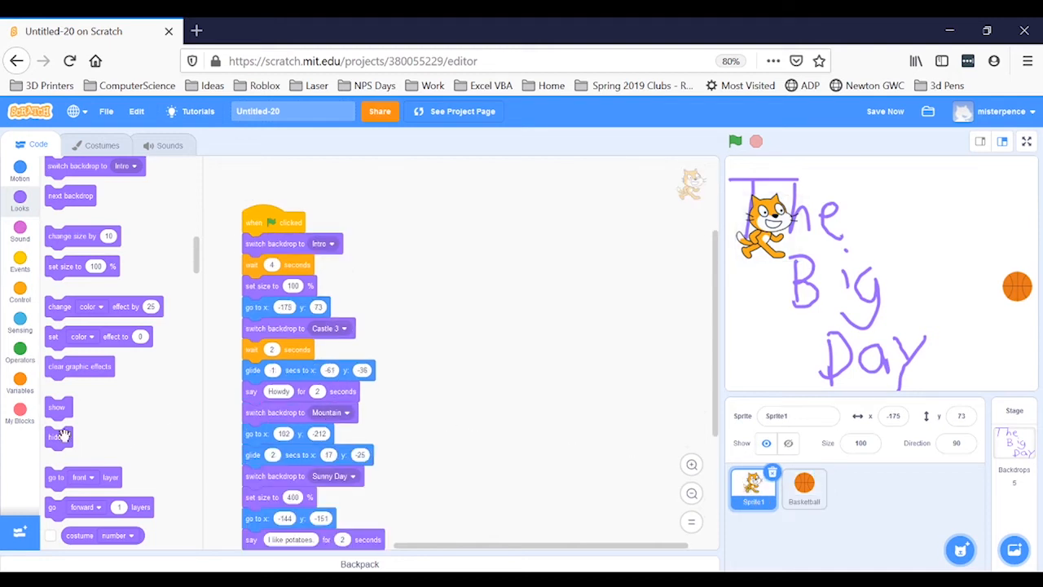
left_click_drag(58, 436, 169, 342)
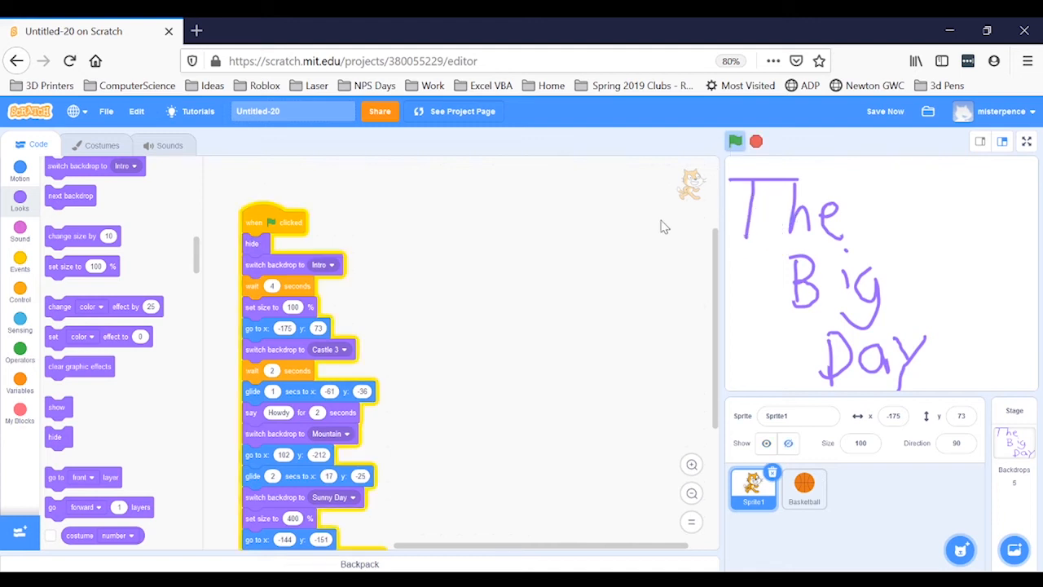
mouse_move(658, 231)
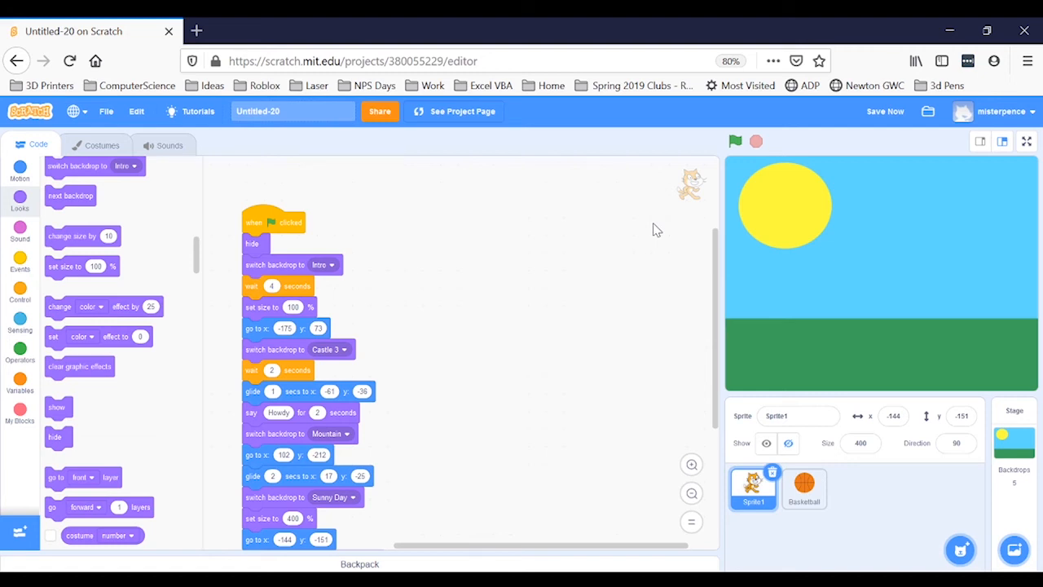
mouse_move(164, 362)
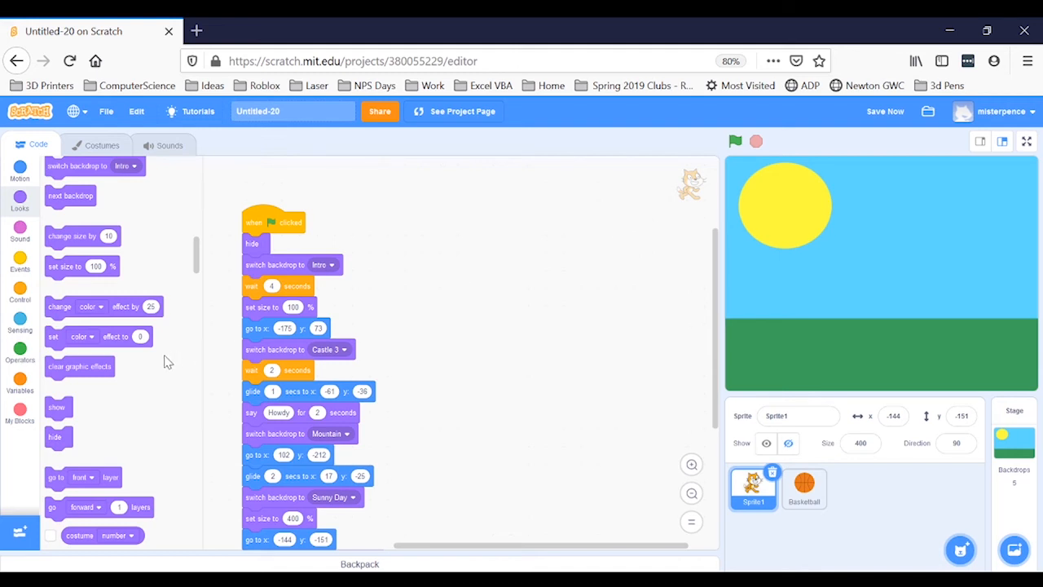
mouse_move(59, 406)
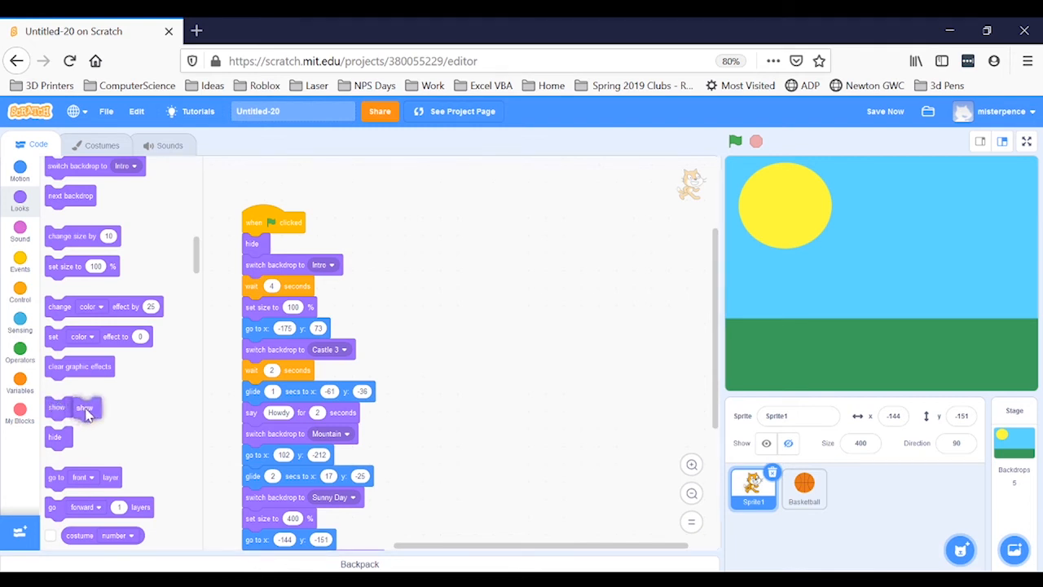
Add a 'show' block after the cat's first 'go to x: y:', then select Basketball
left_click_drag(84, 408, 214, 341)
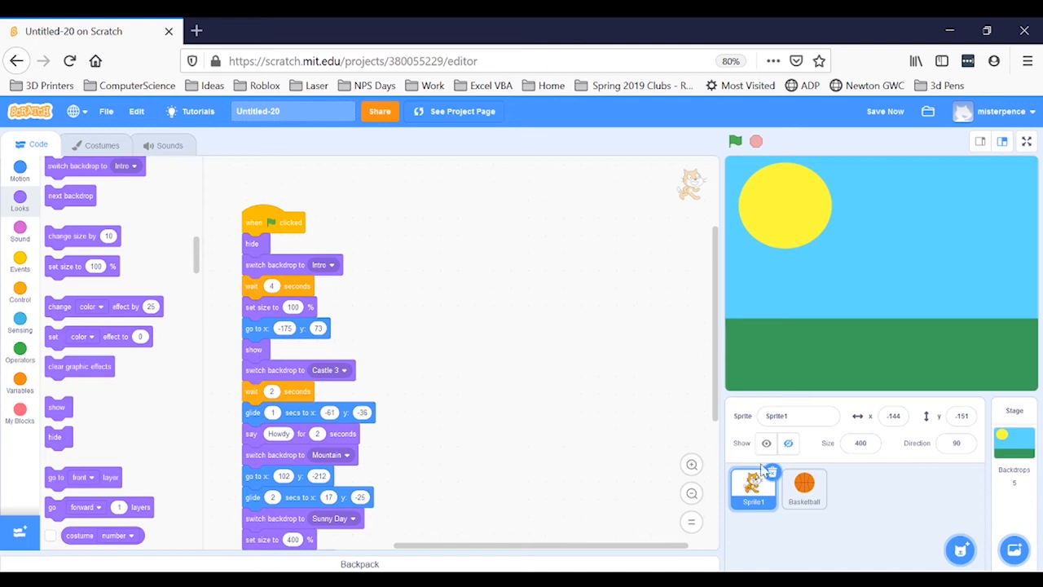
left_click(804, 488)
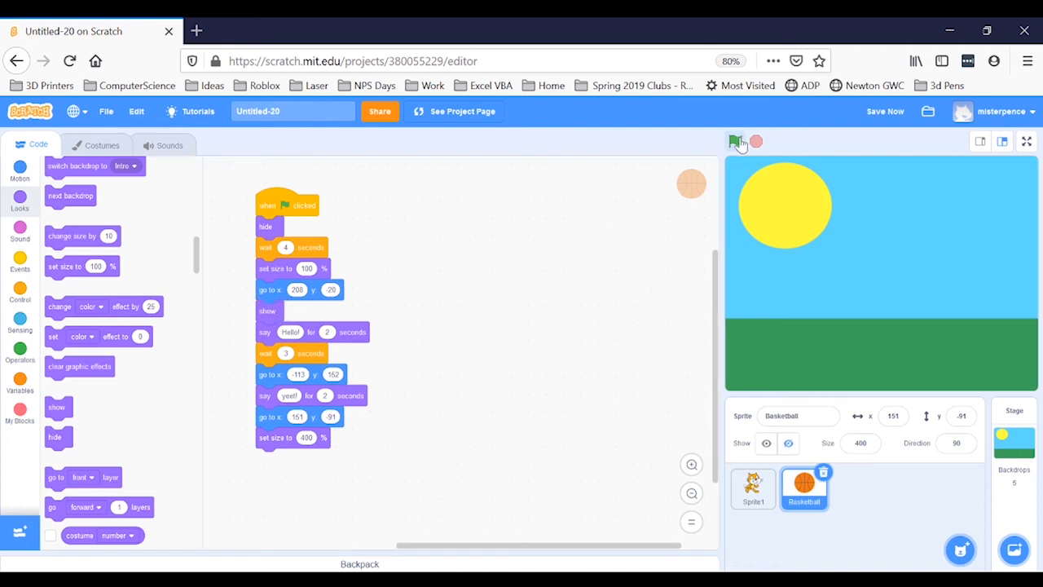
Run the story with the green flag to confirm The Big Day intro shows alone before the sprites
left_click(736, 141)
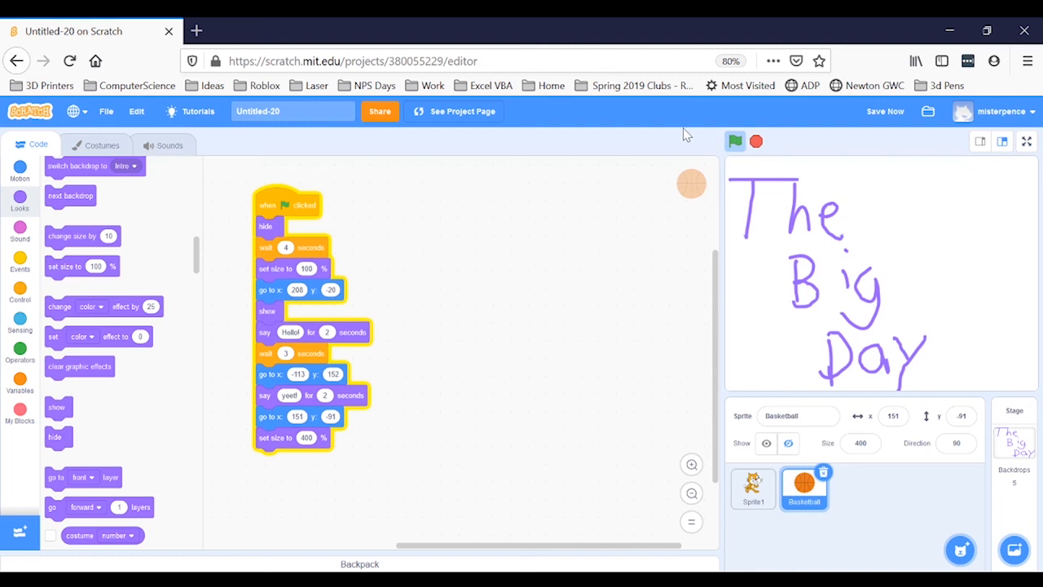
left_click(734, 141)
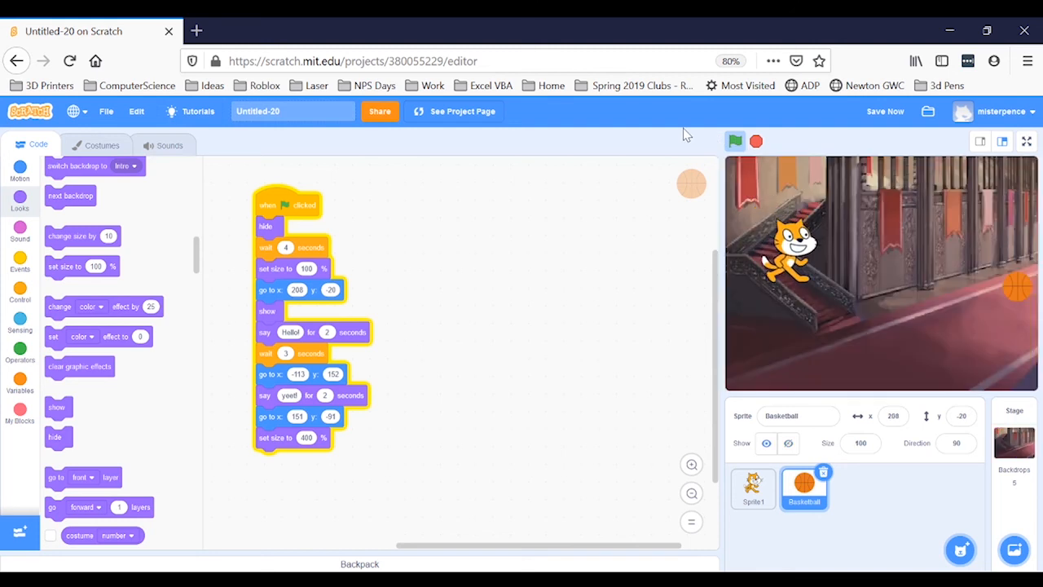
left_click(734, 141)
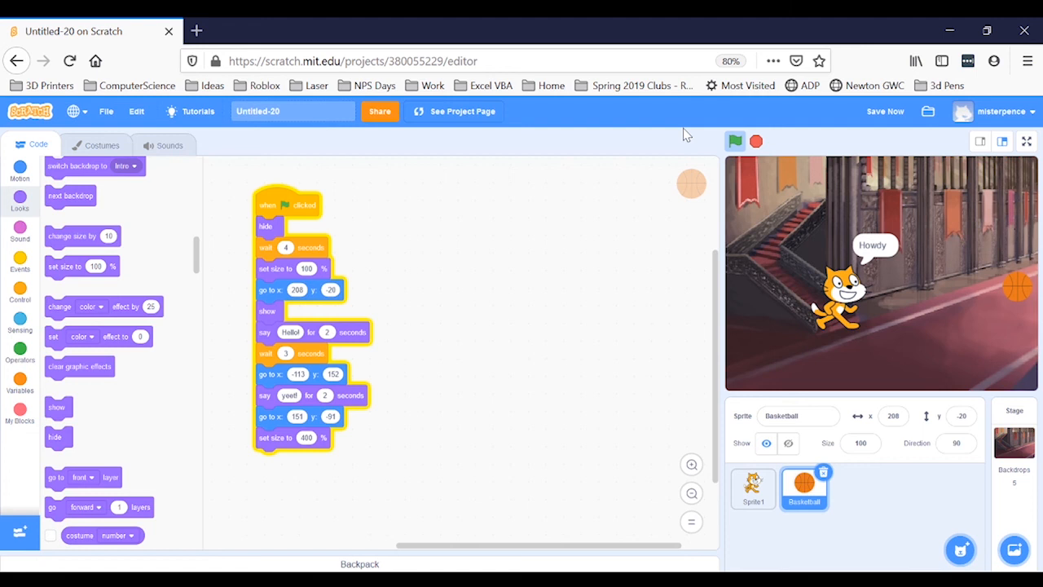
left_click(735, 141)
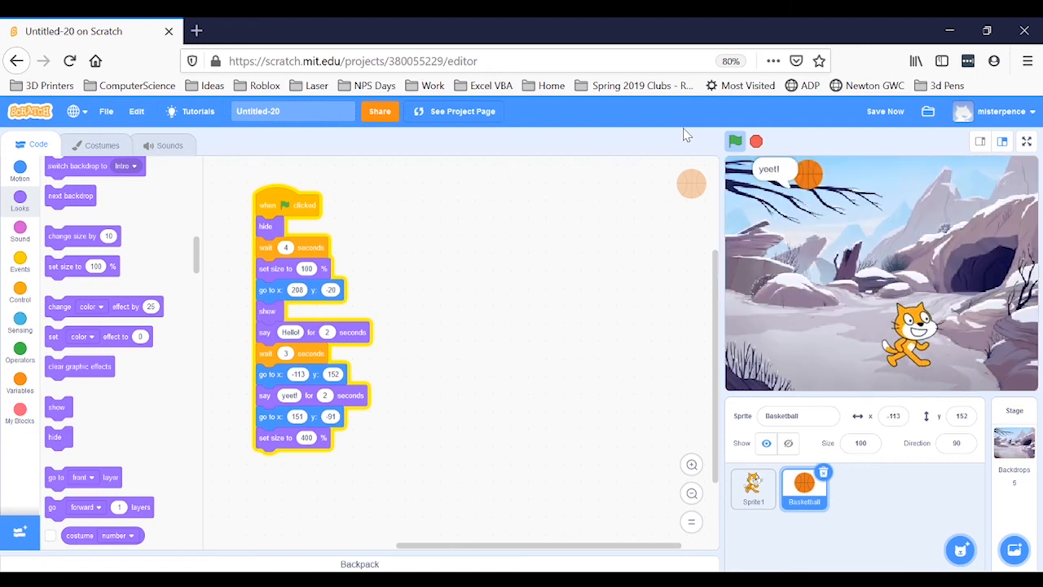